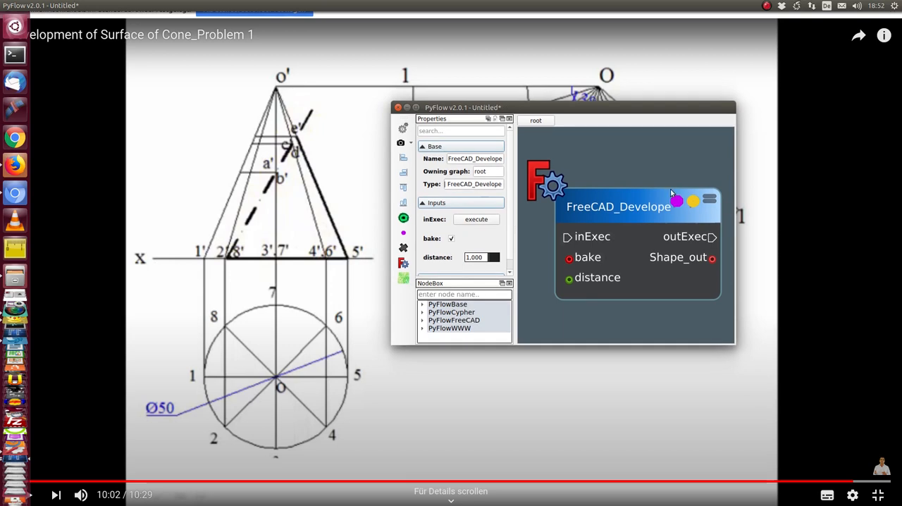
pyautogui.moveTo(641, 209)
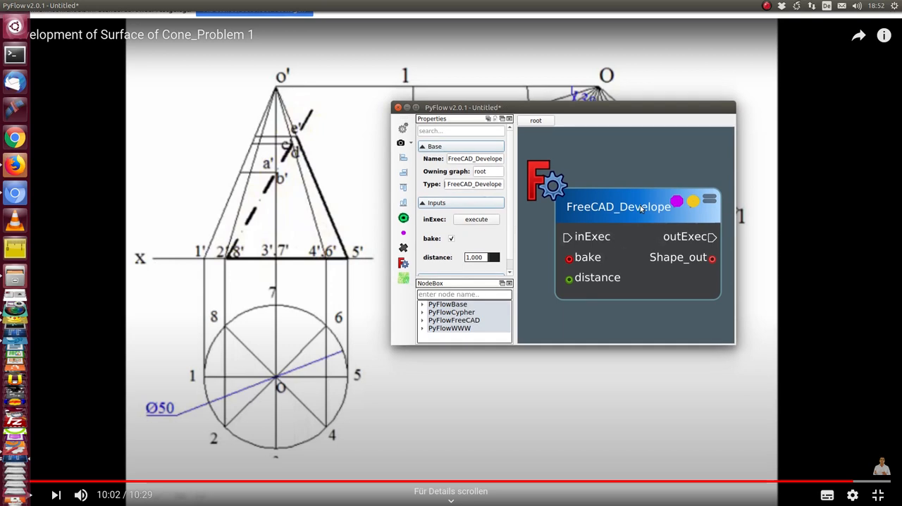
pyautogui.moveTo(595, 217)
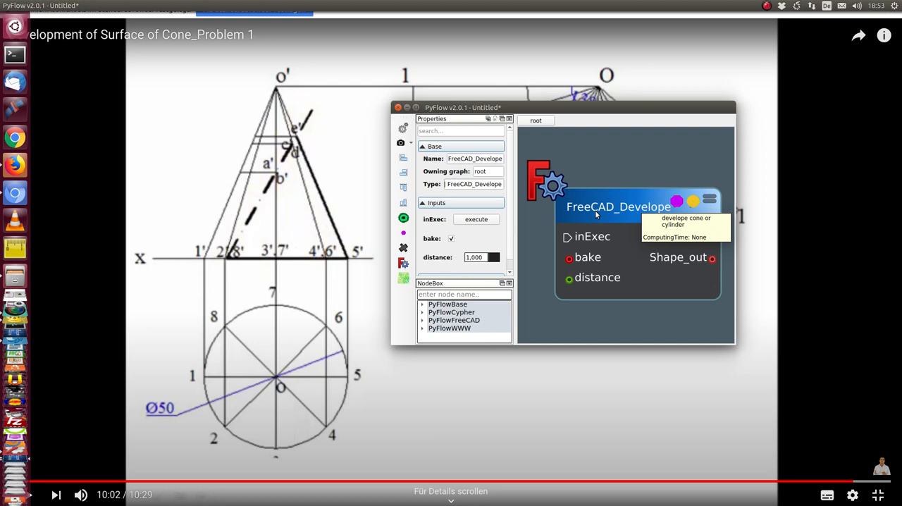
pyautogui.moveTo(383, 269)
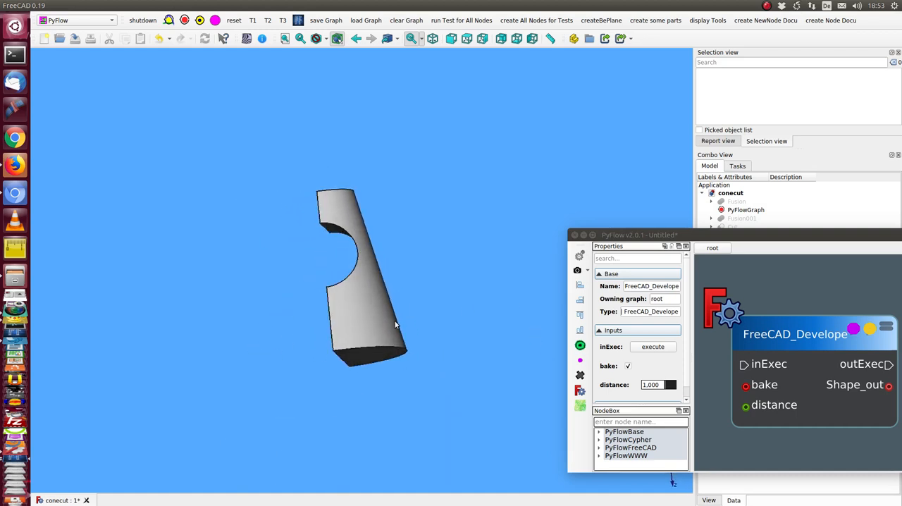
# Pick the cylindrical face and then the next face of Cut001 to unfold each into a flat outline.
pyautogui.moveTo(395, 325); pyautogui.dragTo(346, 275)
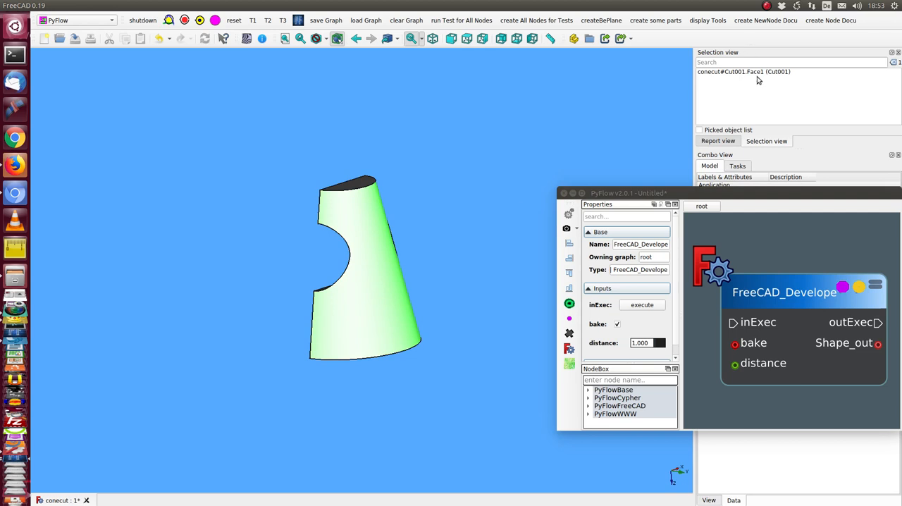
pyautogui.moveTo(637, 309)
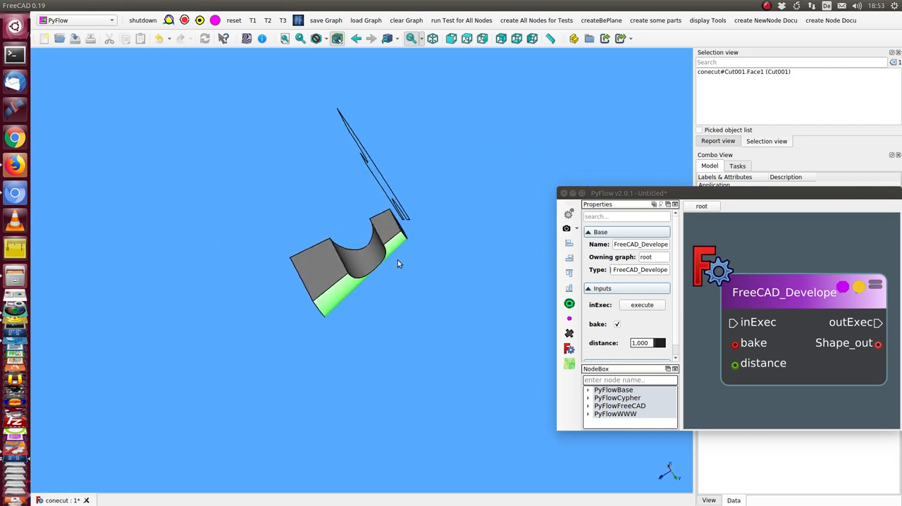
pyautogui.moveTo(398, 264); pyautogui.dragTo(404, 85)
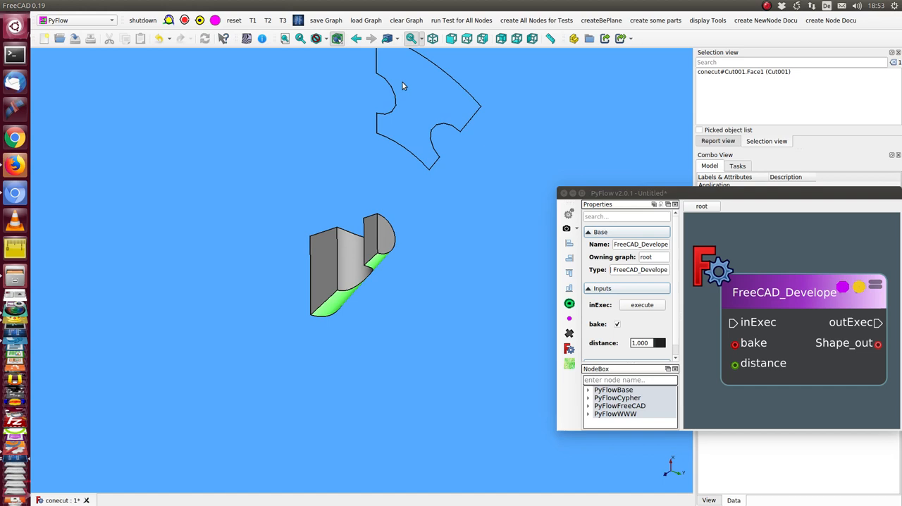
pyautogui.moveTo(375, 110)
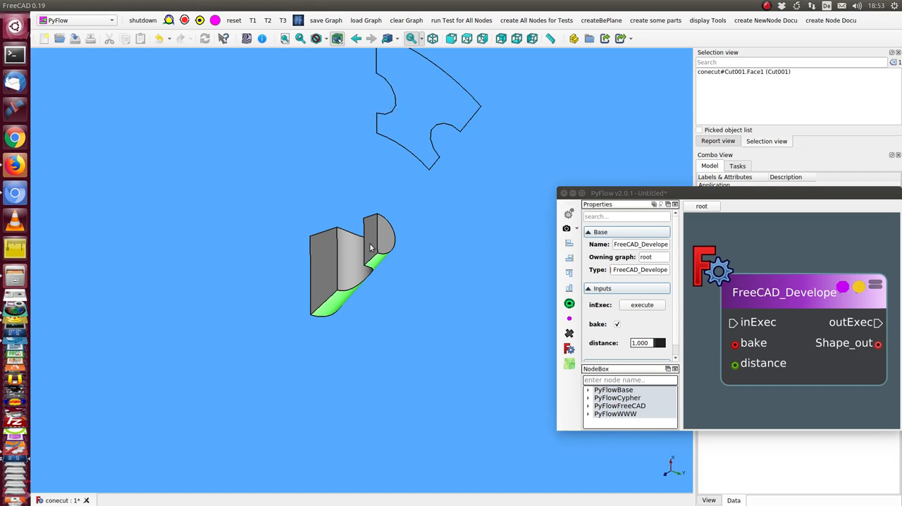
pyautogui.moveTo(344, 252)
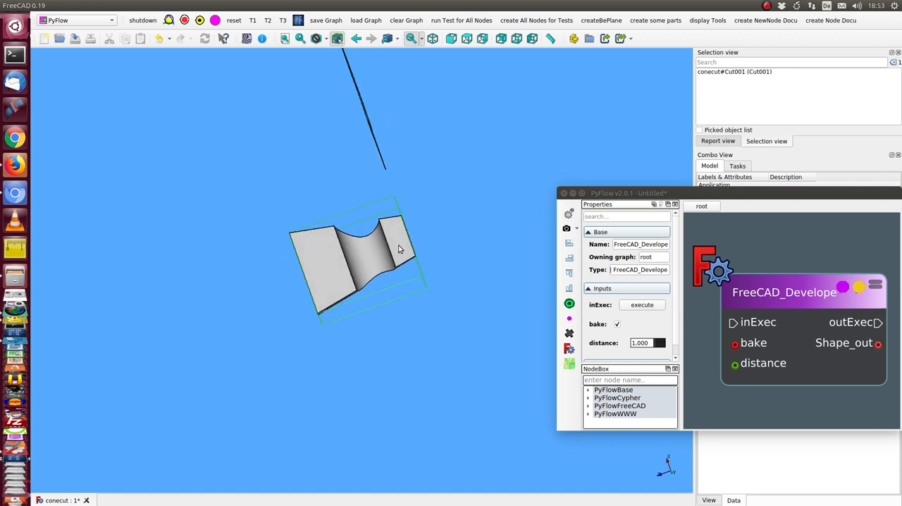
pyautogui.click(374, 251)
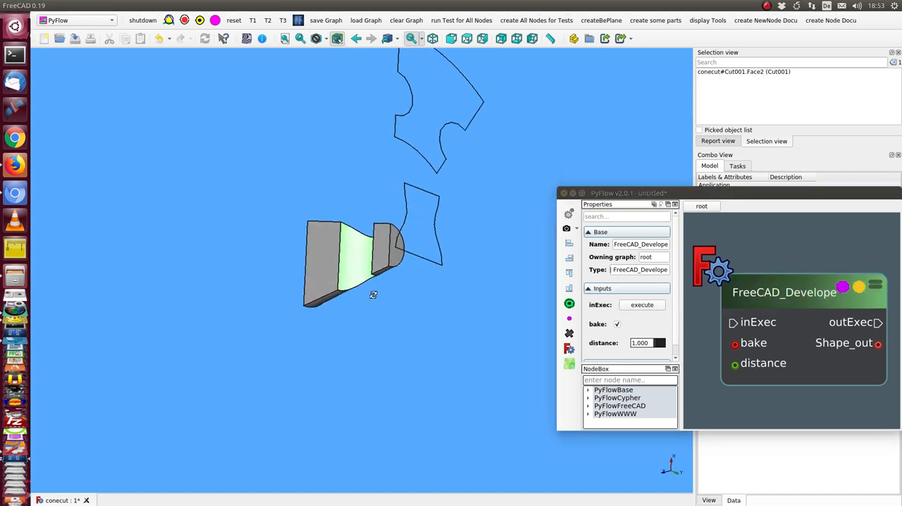
pyautogui.moveTo(373, 295); pyautogui.dragTo(289, 253)
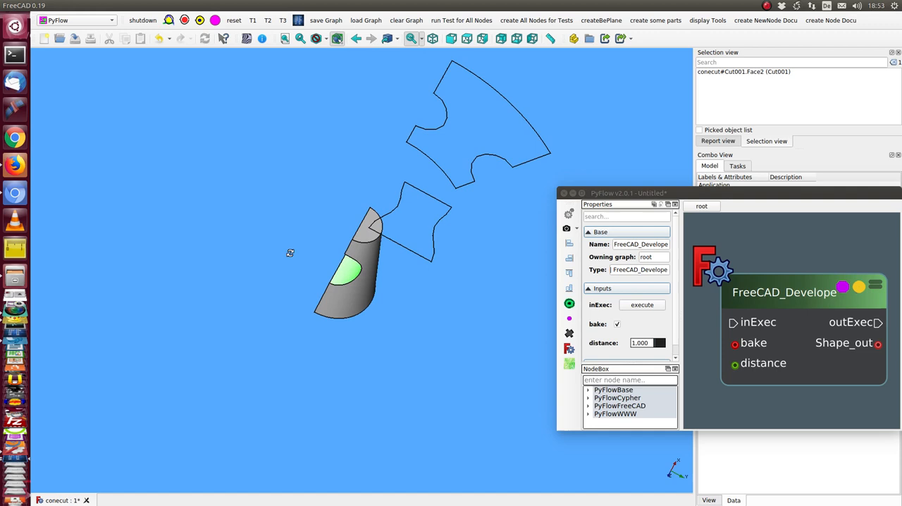
pyautogui.click(392, 242)
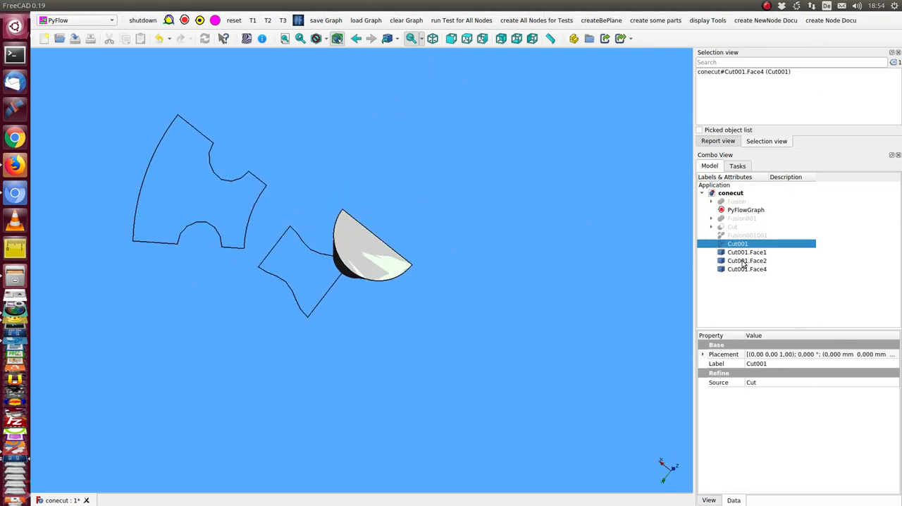
# Rotate the first Cut001 face development into a new orientation and confirm its placement.
pyautogui.click(748, 251)
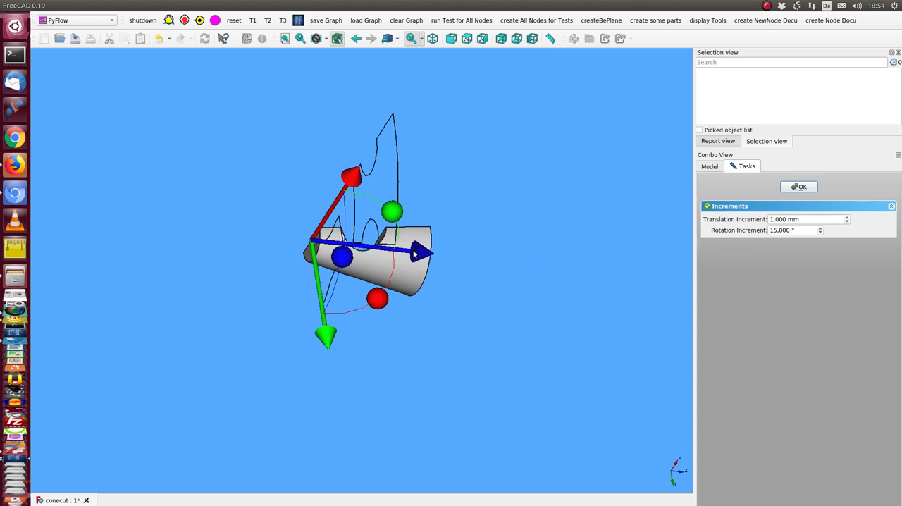
pyautogui.moveTo(386, 124)
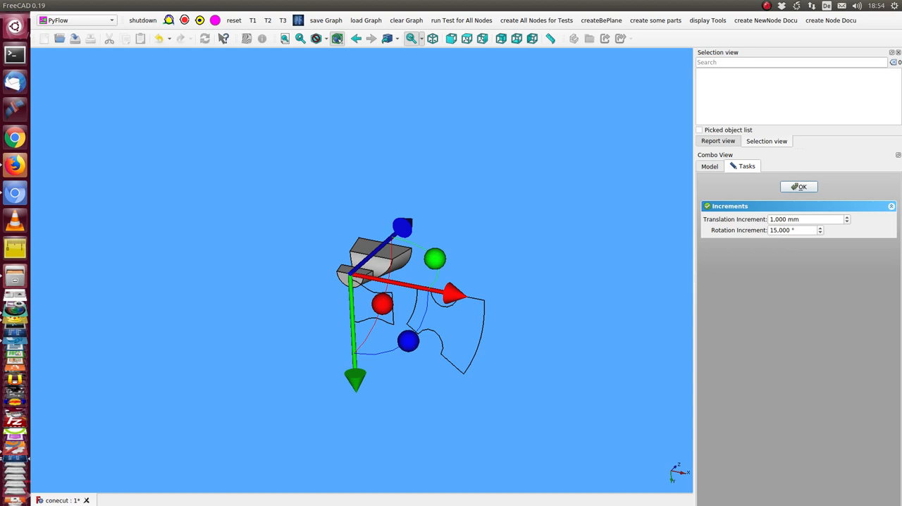
pyautogui.moveTo(473, 257)
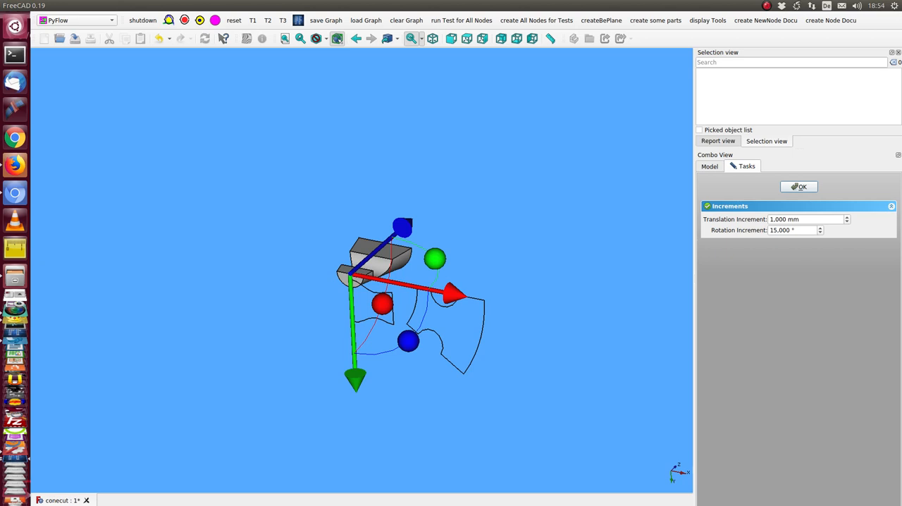
pyautogui.moveTo(402, 296); pyautogui.dragTo(353, 352)
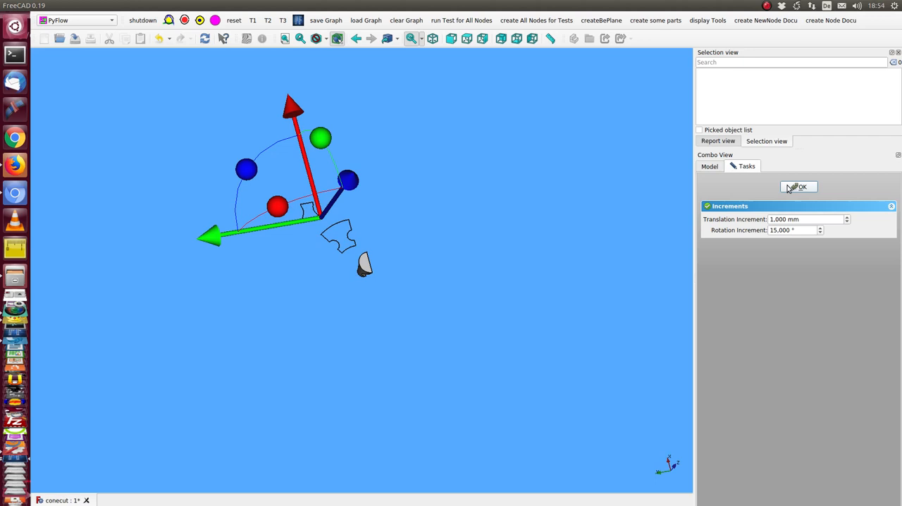
pyautogui.click(798, 186)
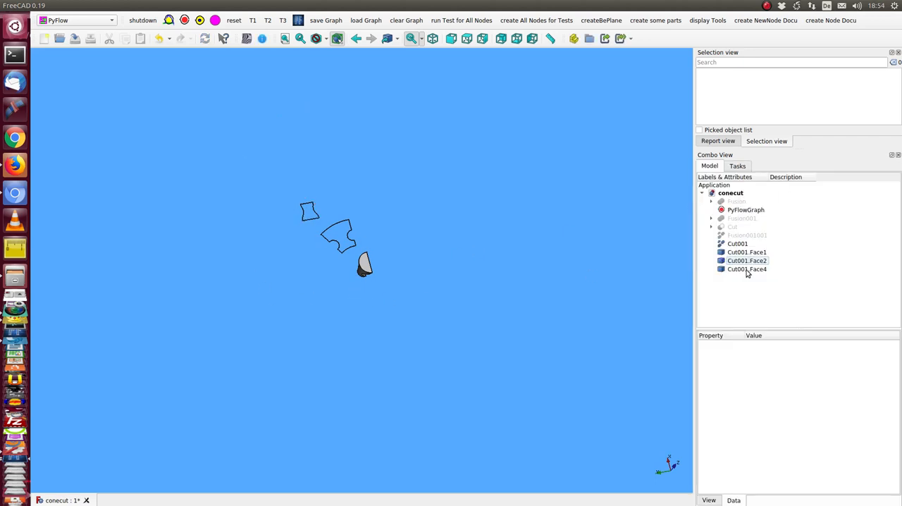
# Reposition the second Cut001 face development and confirm its placement.
pyautogui.click(747, 269)
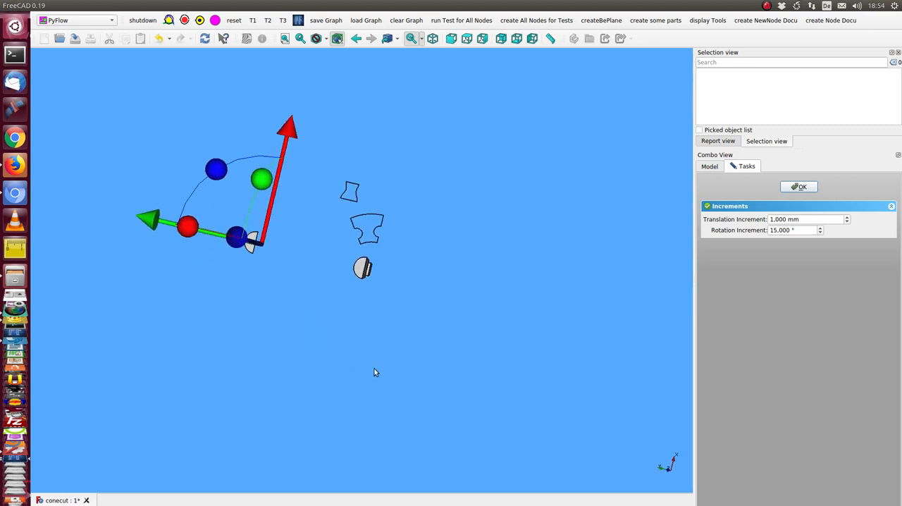
pyautogui.moveTo(423, 369)
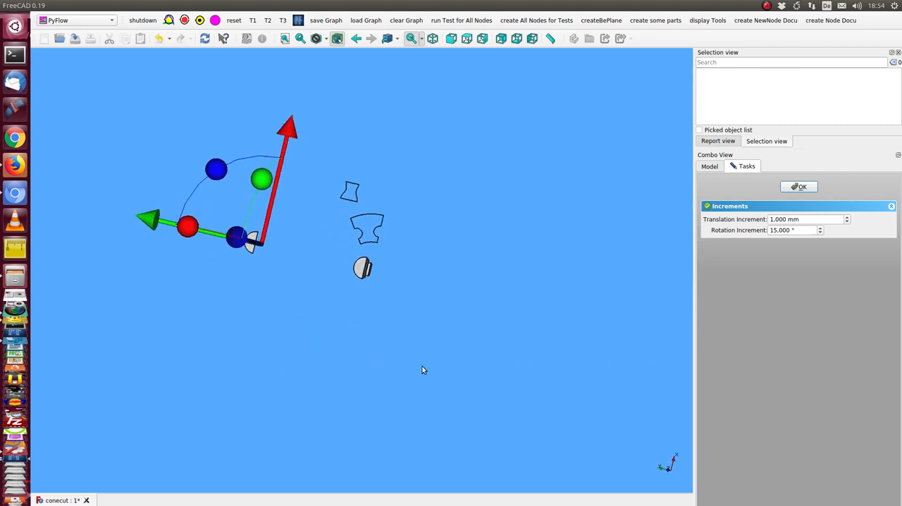
pyautogui.moveTo(386, 296)
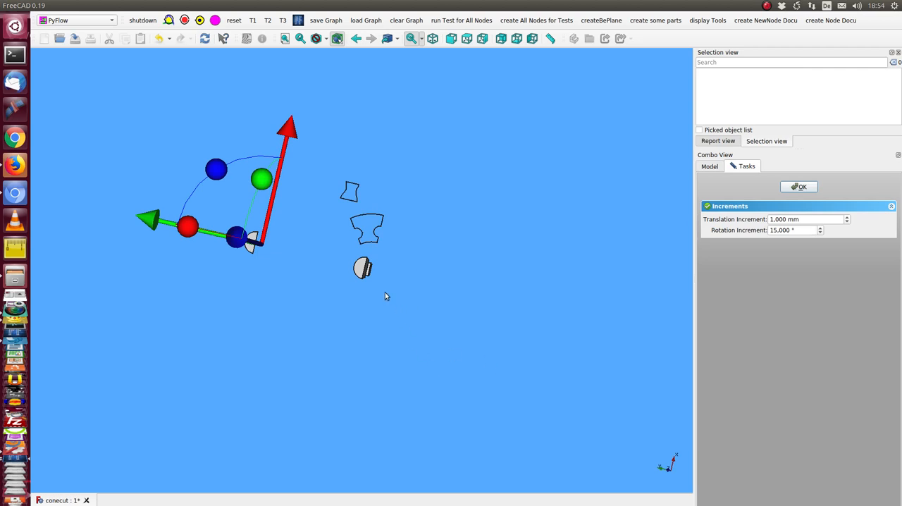
pyautogui.click(798, 187)
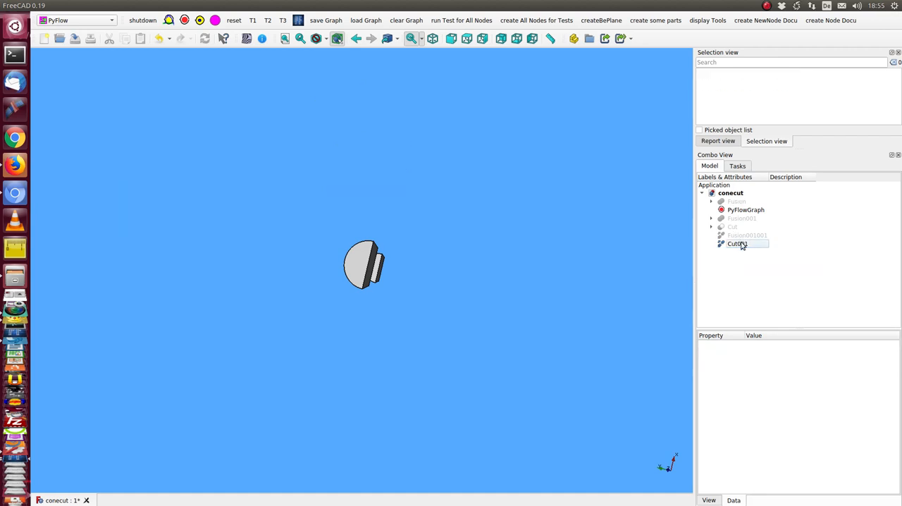
# Unfold the cone face and the cylinder face of Fusion001 into flat developments.
pyautogui.click(747, 234)
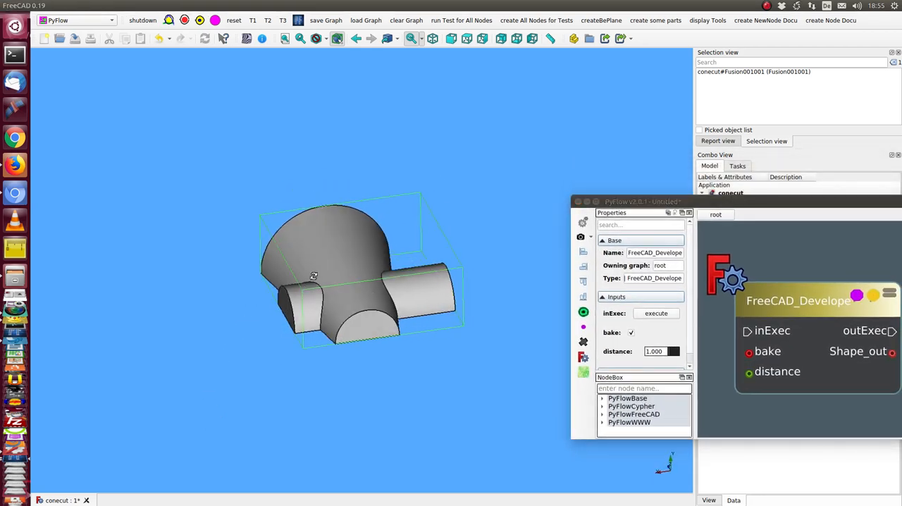
pyautogui.moveTo(313, 275); pyautogui.dragTo(336, 323)
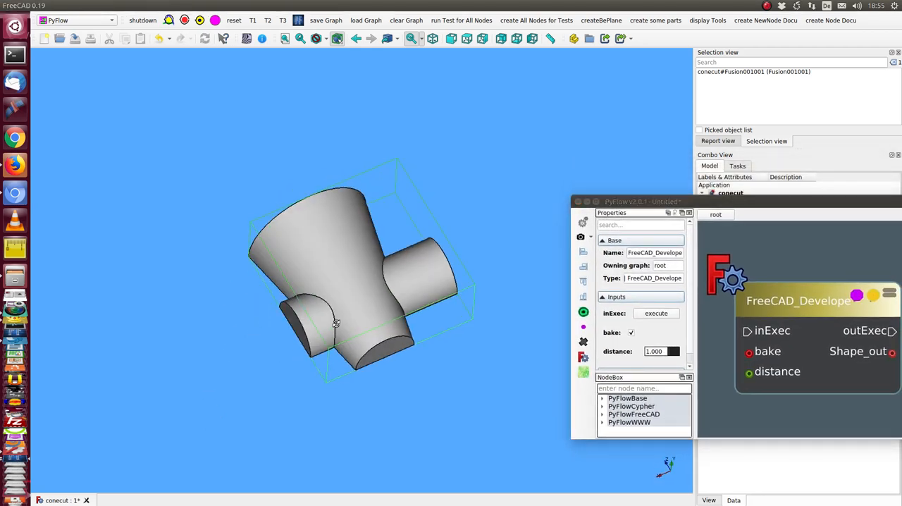
pyautogui.click(331, 265)
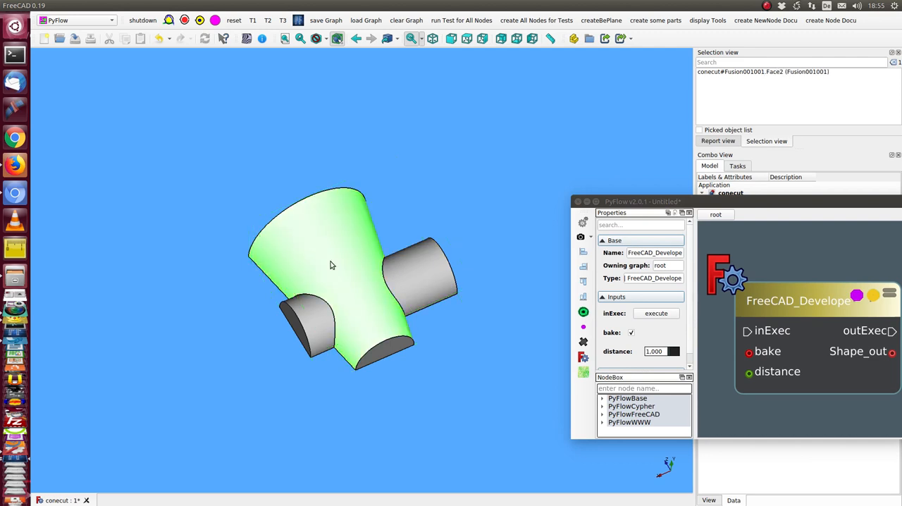
pyautogui.click(657, 313)
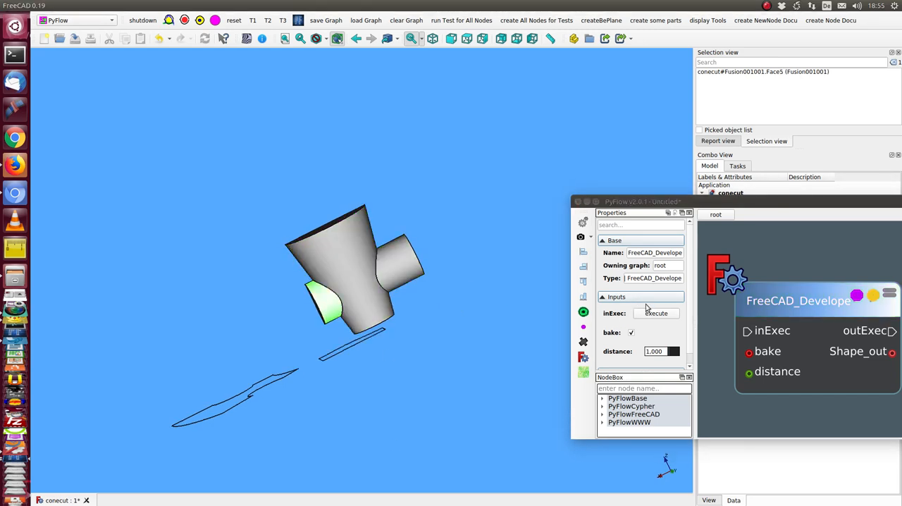
pyautogui.click(658, 313)
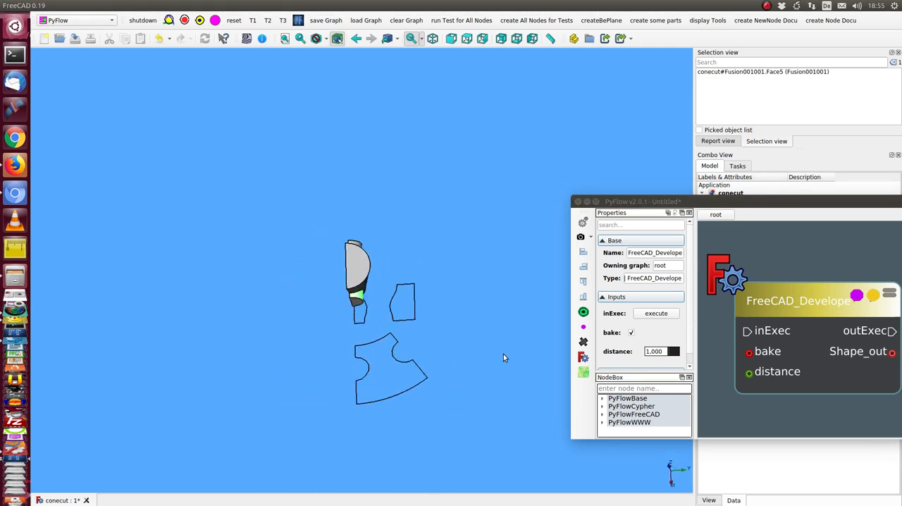
# Hide the results and the Fusion001 solid so the 3D view is empty.
pyautogui.click(747, 234)
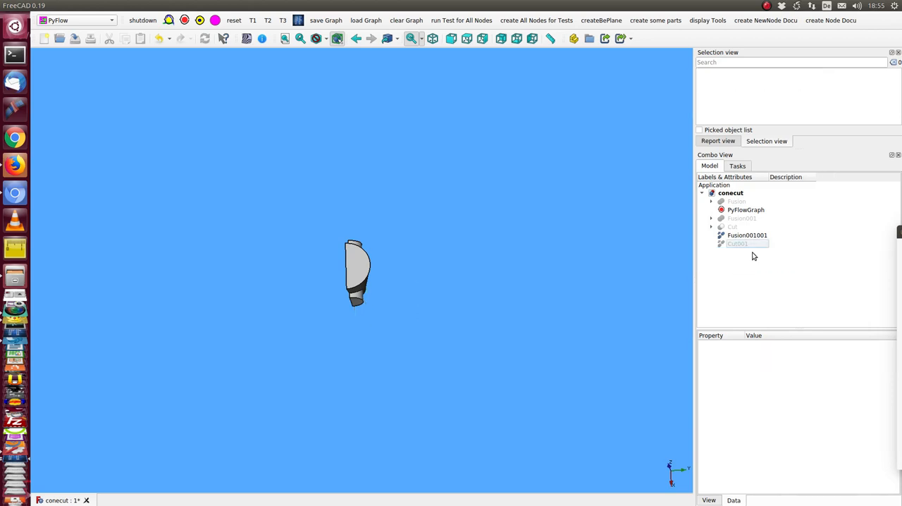
pyautogui.click(748, 234)
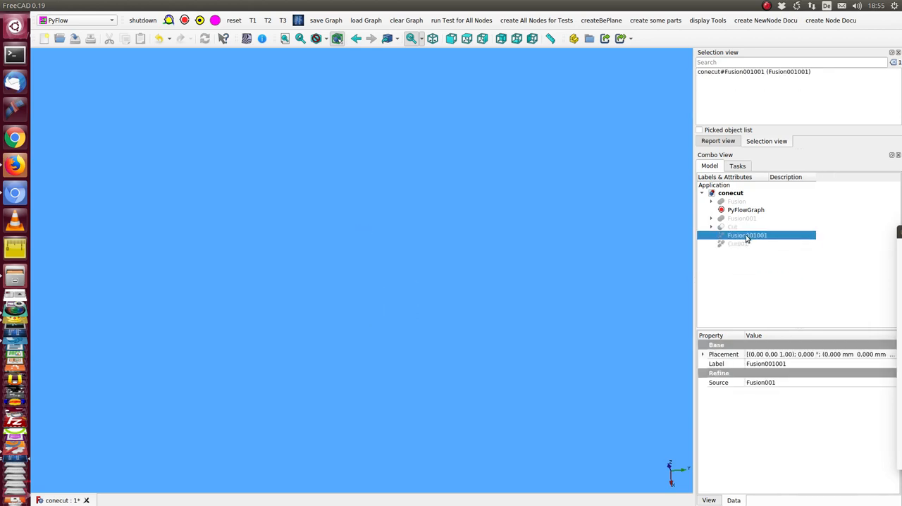
# Show the Fusion solid and generate developments of two of its faces as Fusion.Face objects.
pyautogui.click(736, 200)
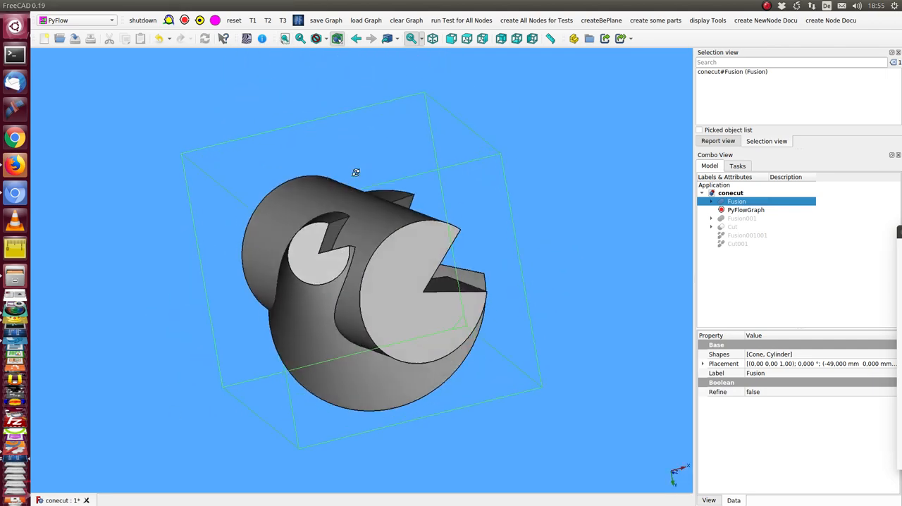
pyautogui.moveTo(355, 172); pyautogui.dragTo(206, 303)
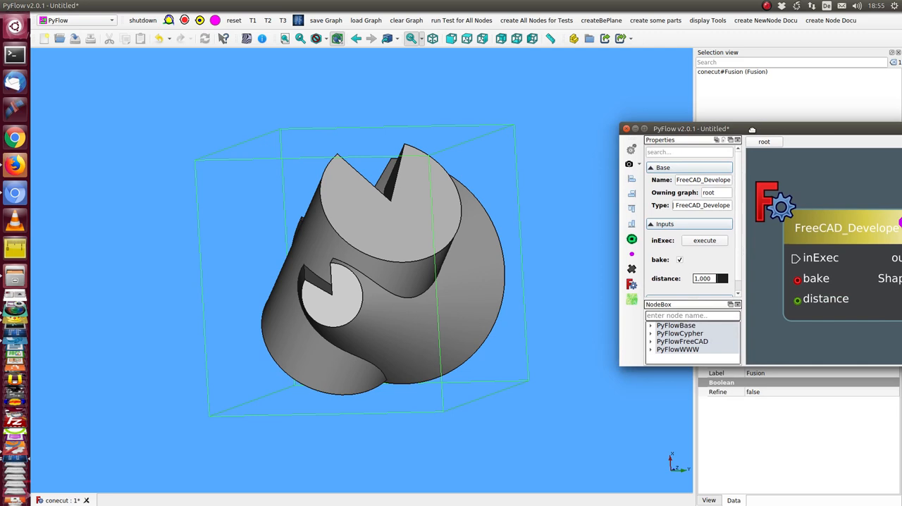
pyautogui.click(472, 288)
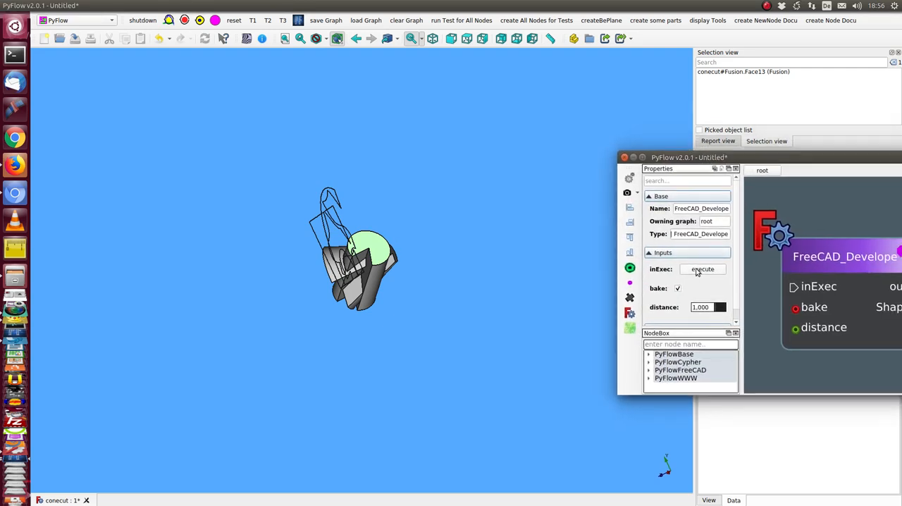
pyautogui.click(702, 267)
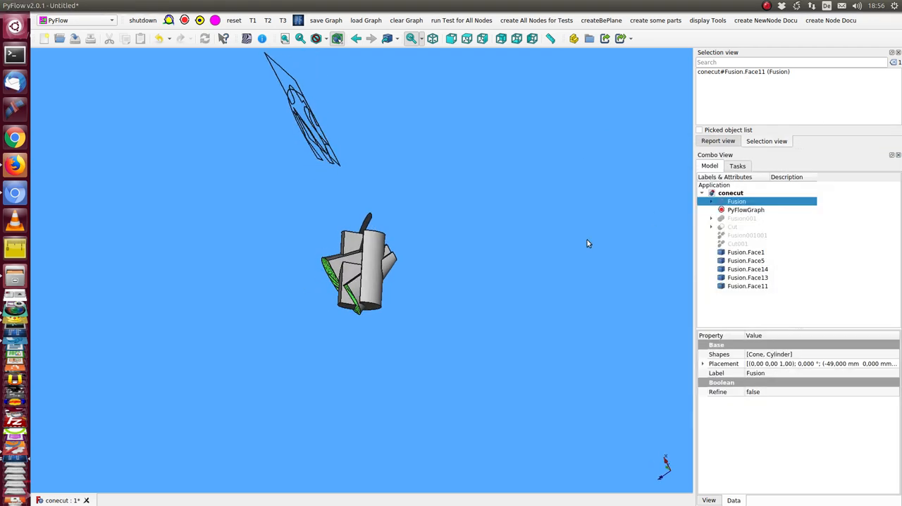
# Move one Fusion face outline to a new position and start repositioning the next one.
pyautogui.click(736, 200)
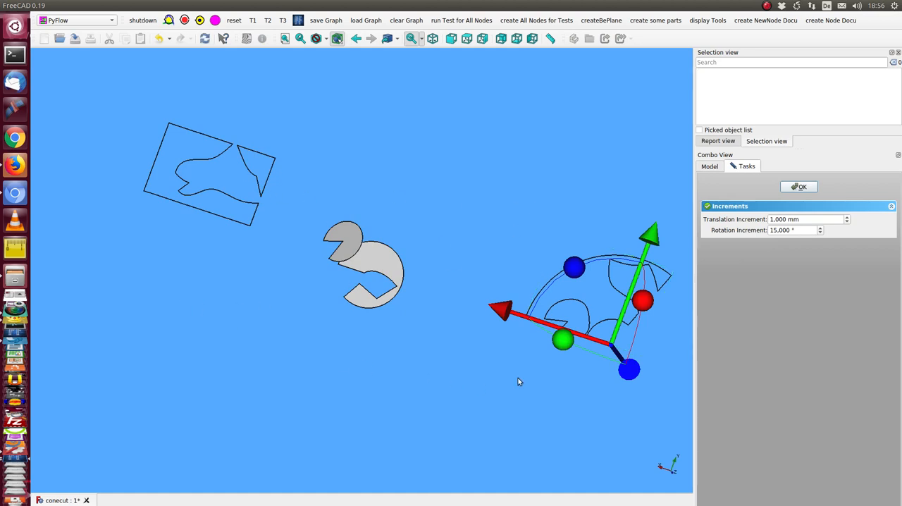
pyautogui.click(798, 186)
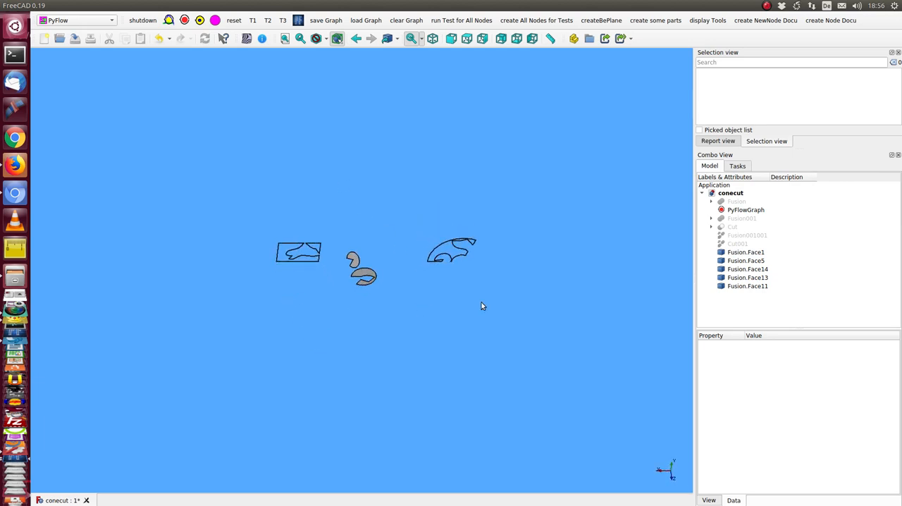
pyautogui.click(746, 260)
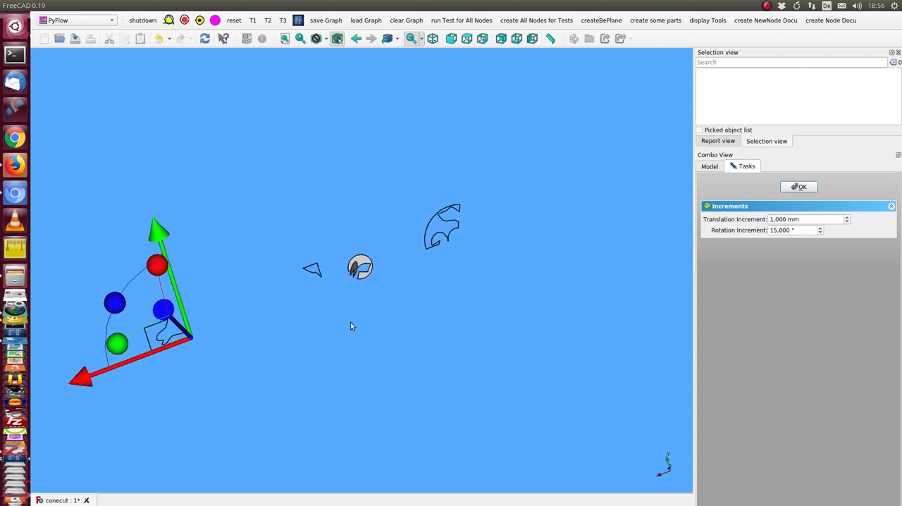
pyautogui.moveTo(352, 325)
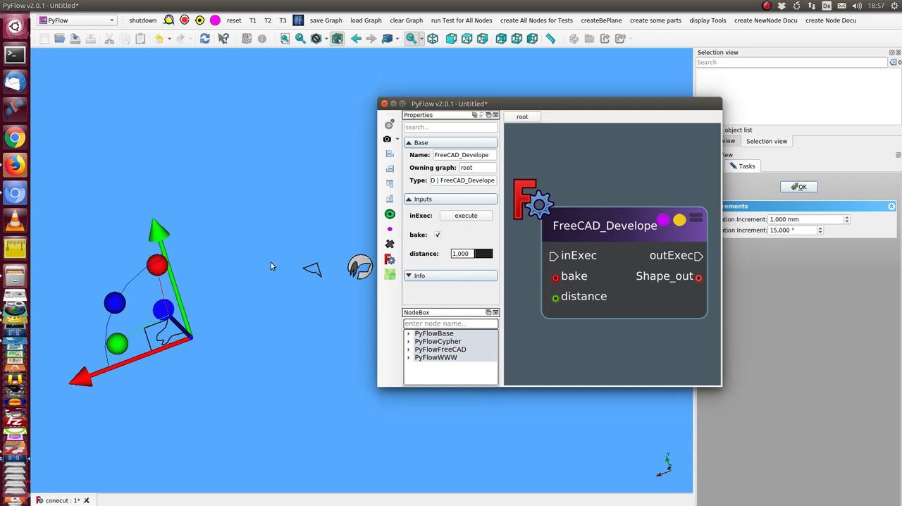
pyautogui.moveTo(198, 335)
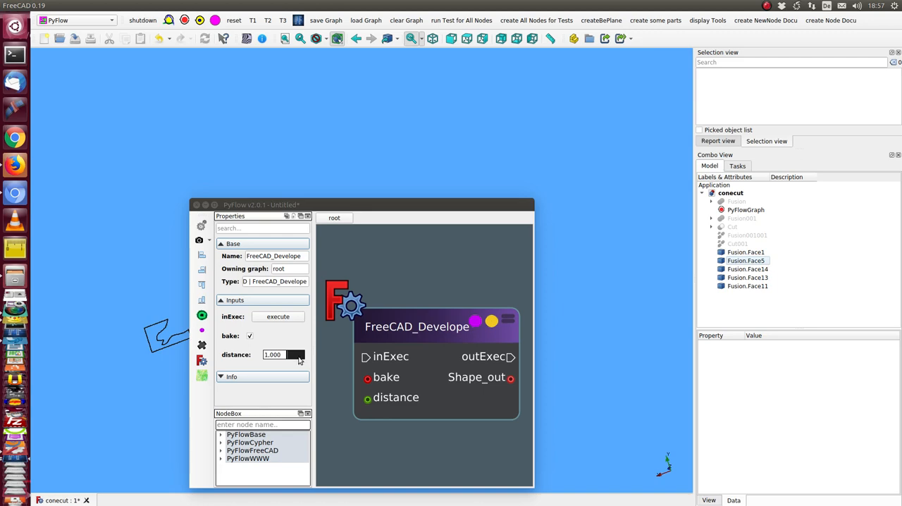
pyautogui.moveTo(288, 304)
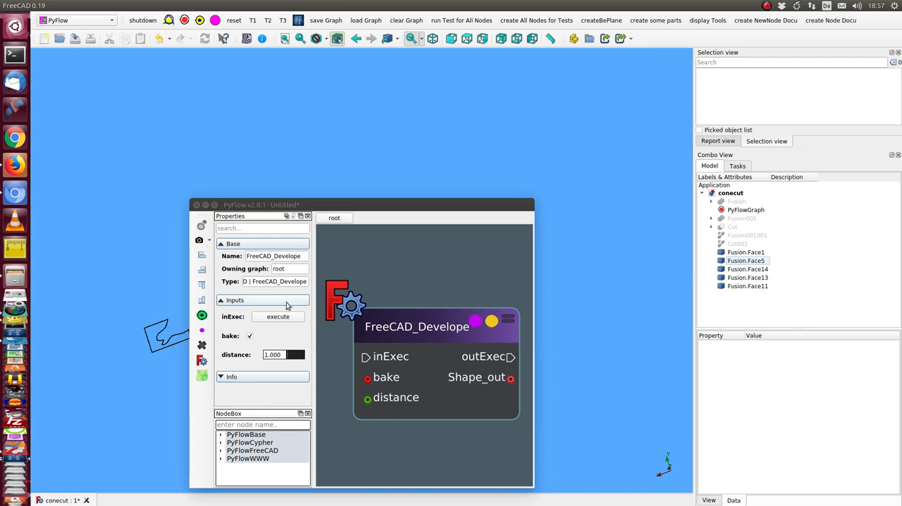
pyautogui.moveTo(360, 204)
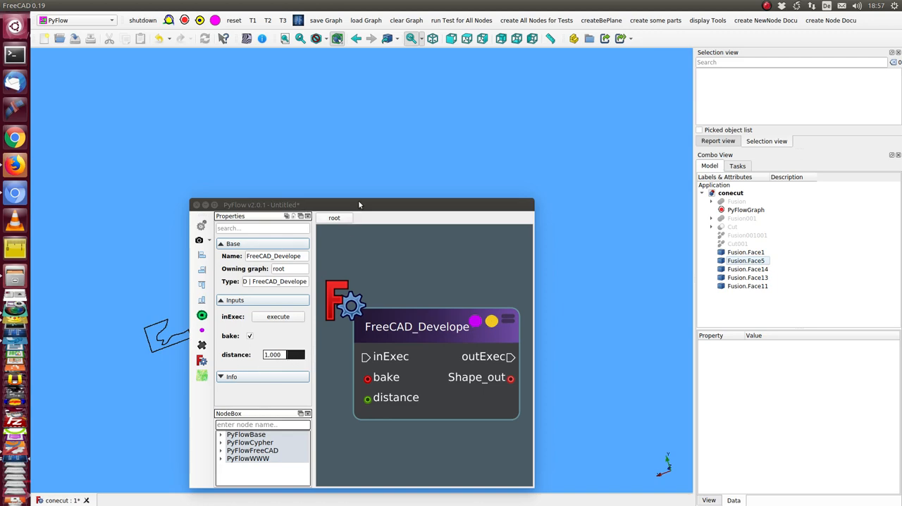
# Move the PyFlow node editor window aside to reveal the spread-out outlines.
pyautogui.moveTo(360, 204); pyautogui.dragTo(783, 153)
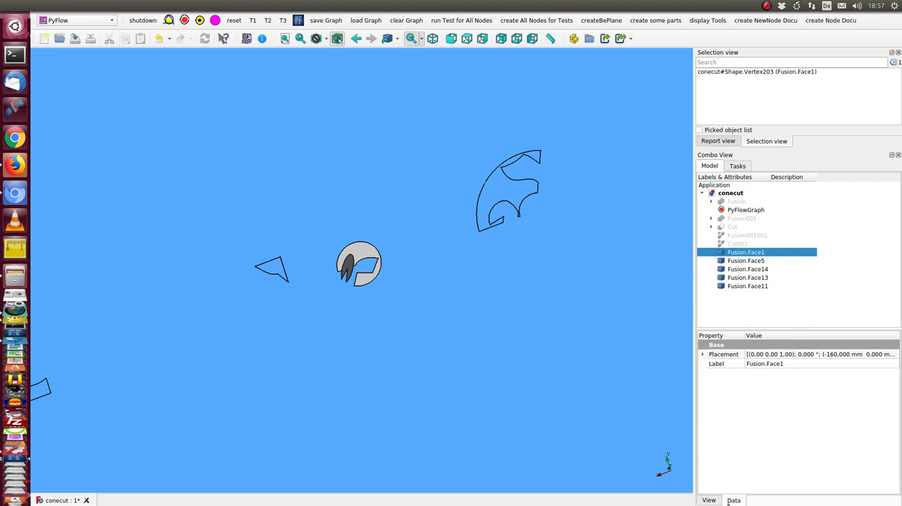
# Select the large cone development Fusion.Face1 to inspect its sampled edge points.
pyautogui.click(733, 499)
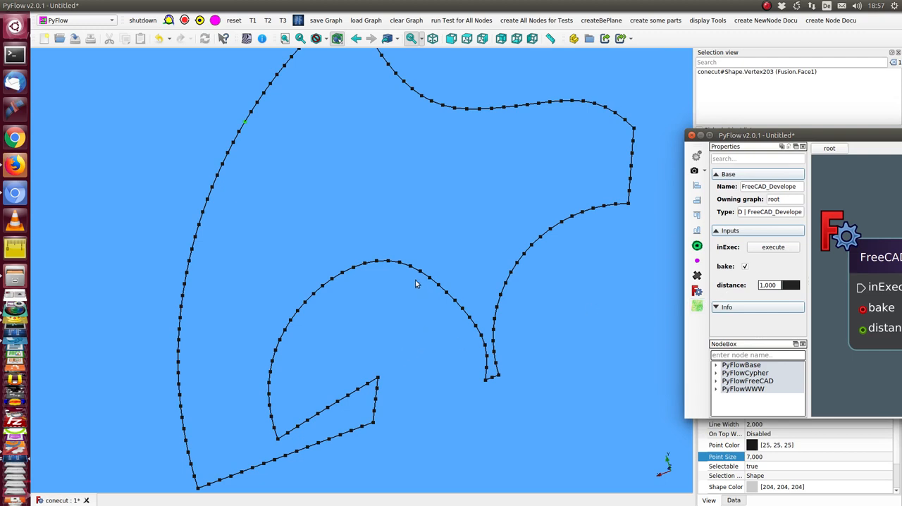
pyautogui.moveTo(460, 302)
pyautogui.write('0.010')
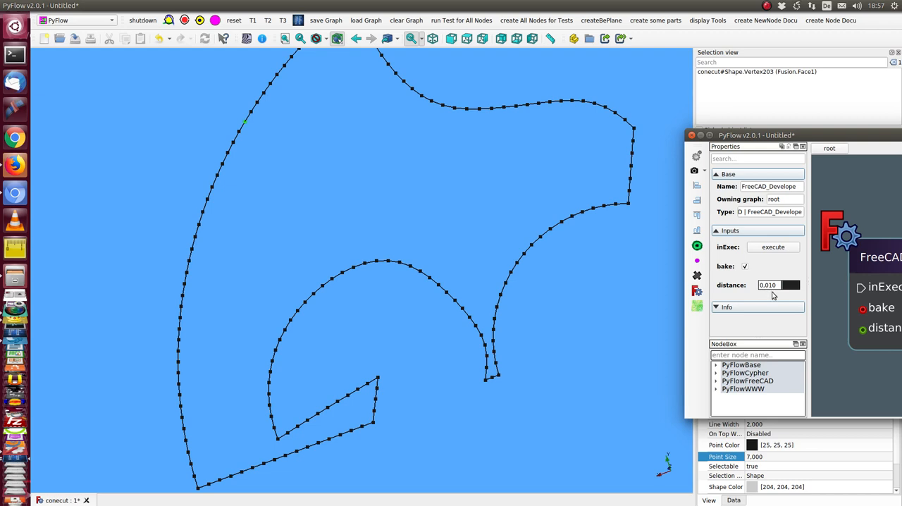
pyautogui.moveTo(775, 287)
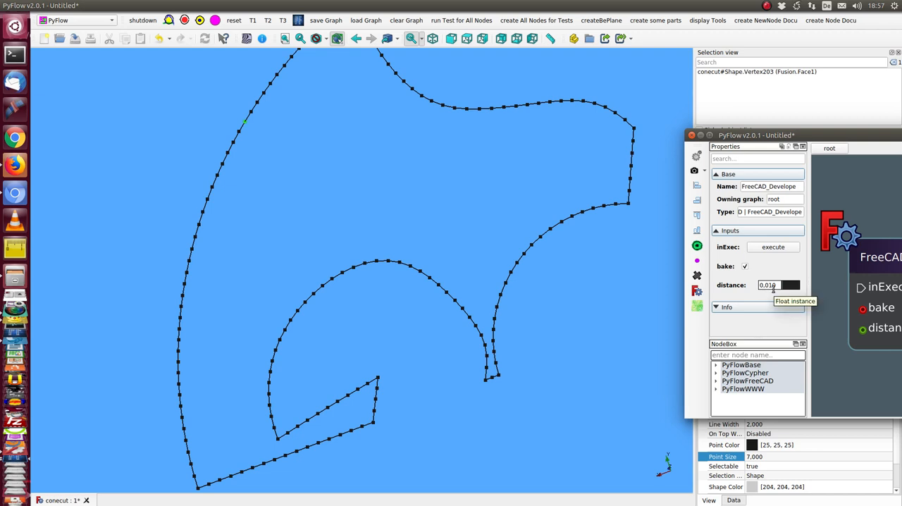